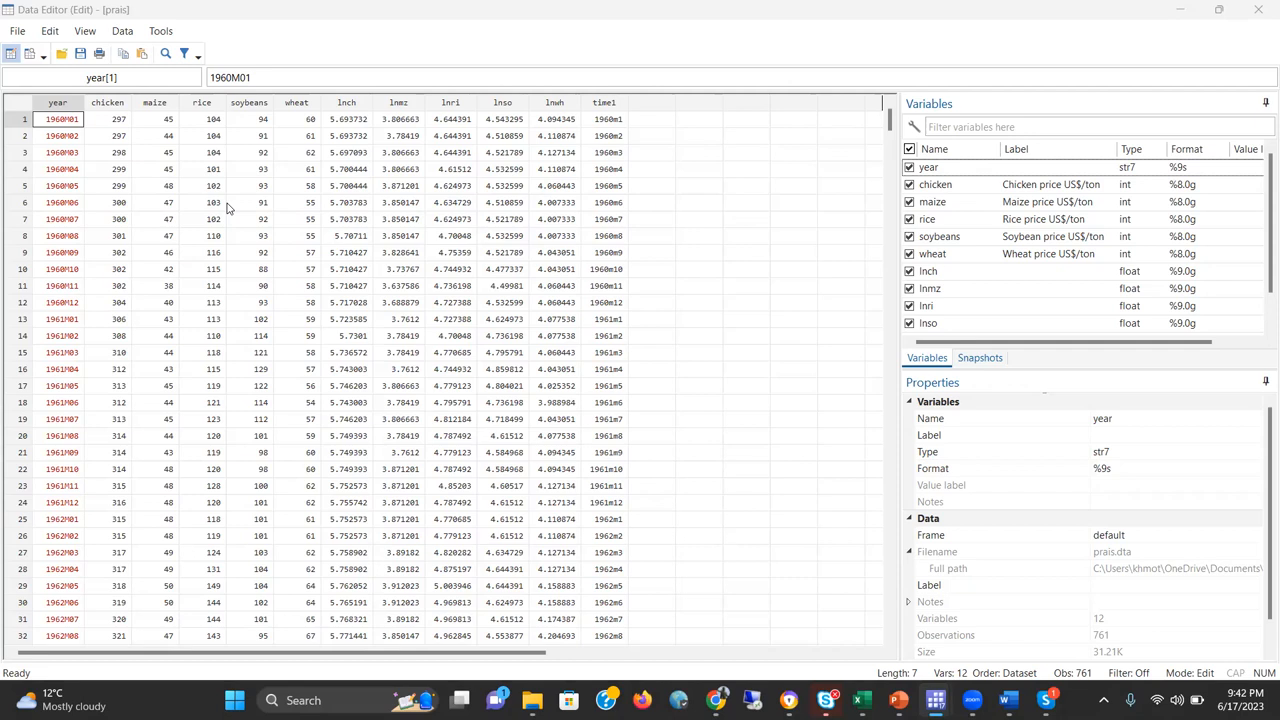
pyautogui.moveTo(404, 90)
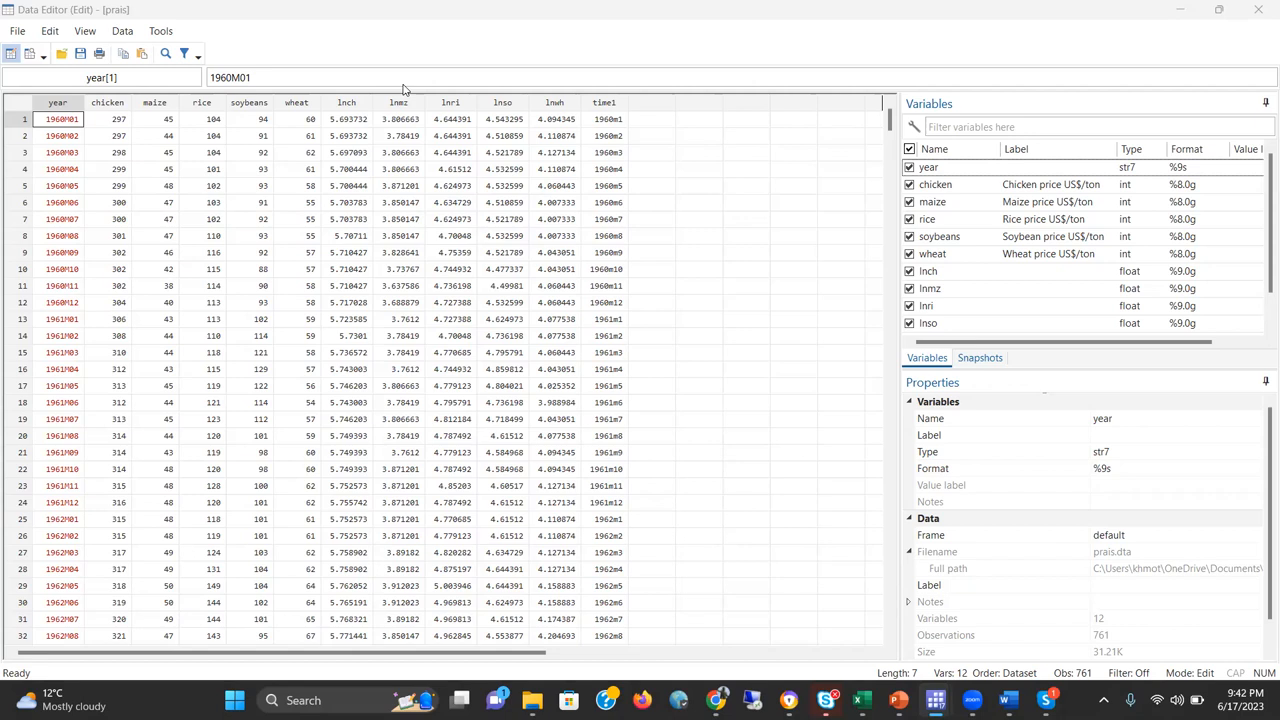
# - Close the Data Editor and return to Stata's main window with the price variables loaded
pyautogui.scroll(-3)
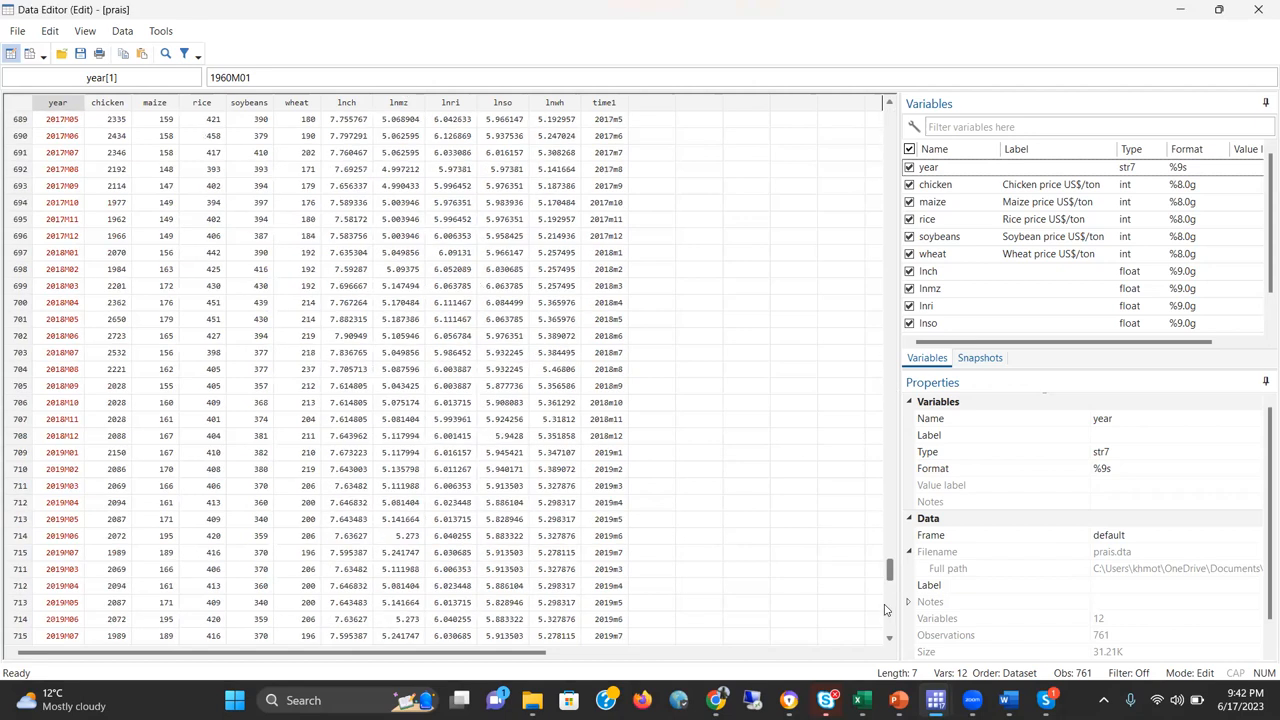
pyautogui.scroll(-3)
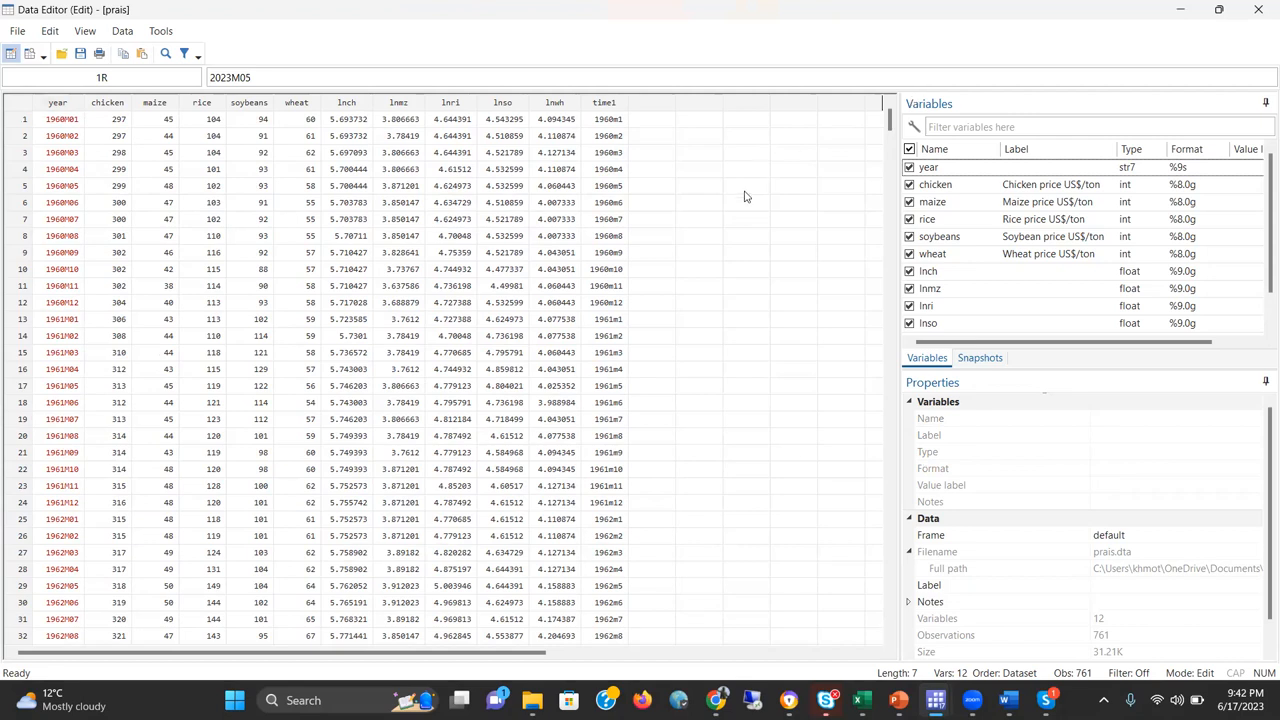
pyautogui.moveTo(564, 164)
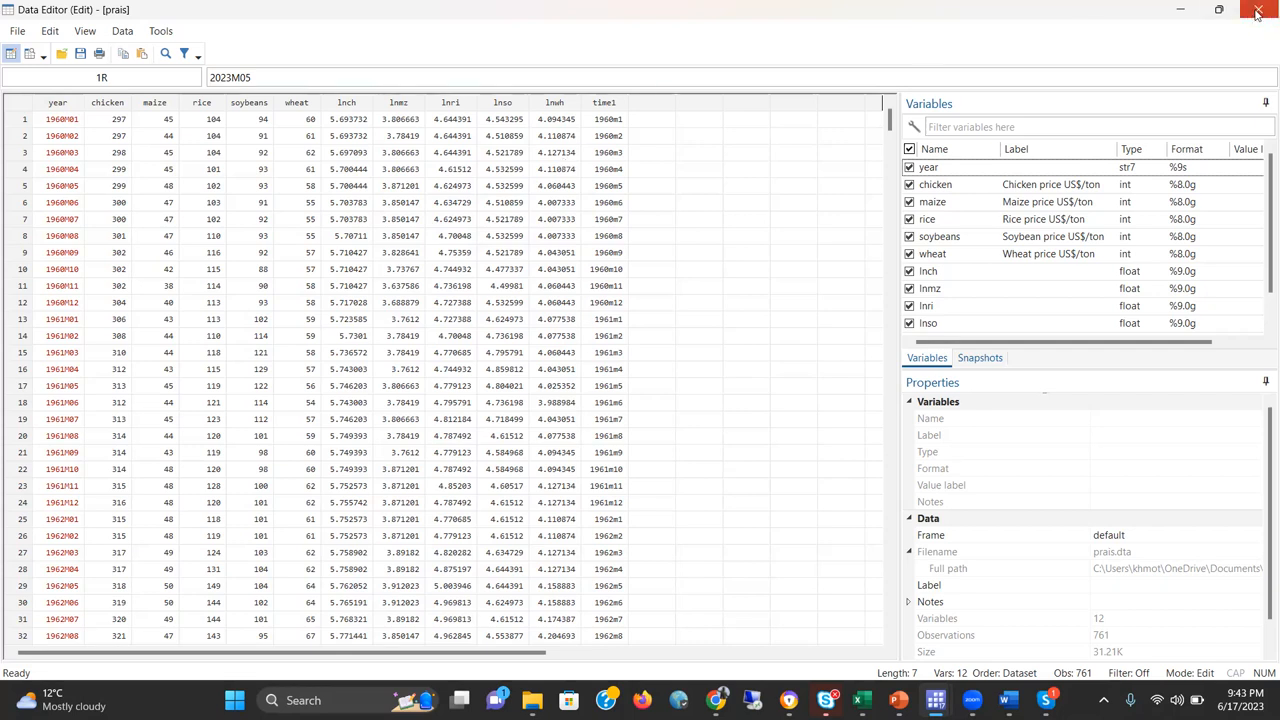
pyautogui.click(1258, 12)
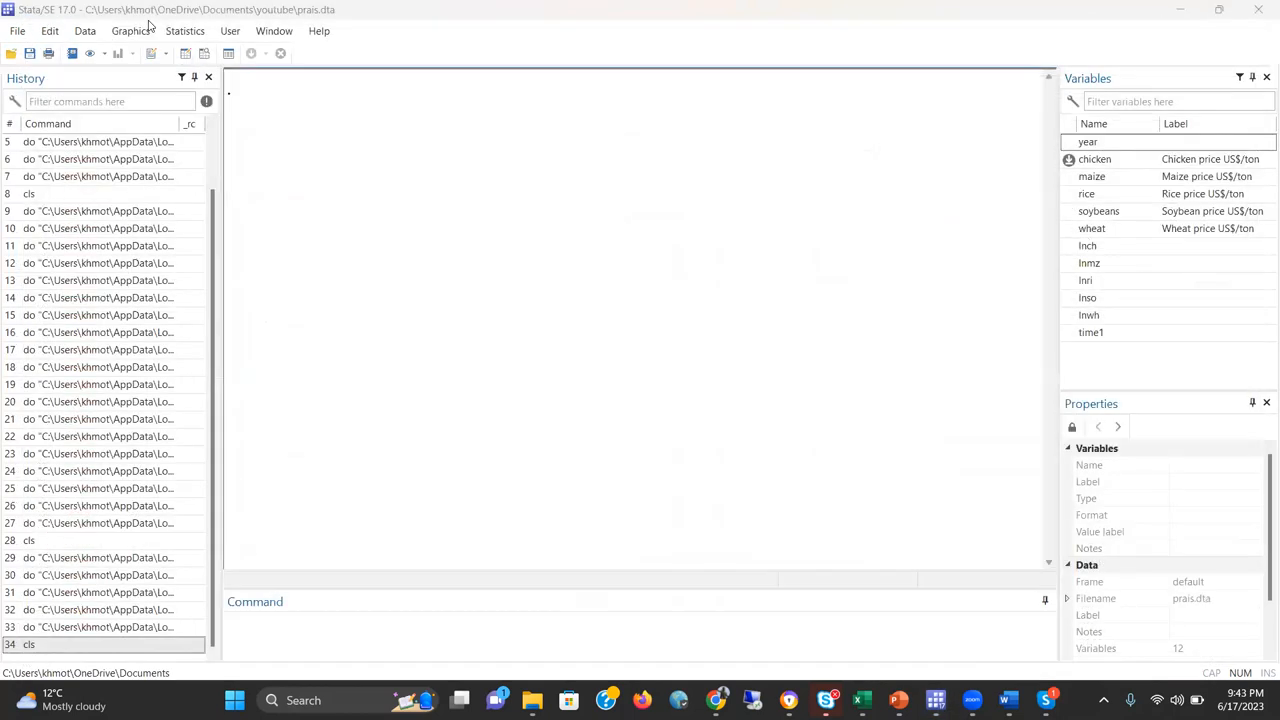
pyautogui.moveTo(184, 30)
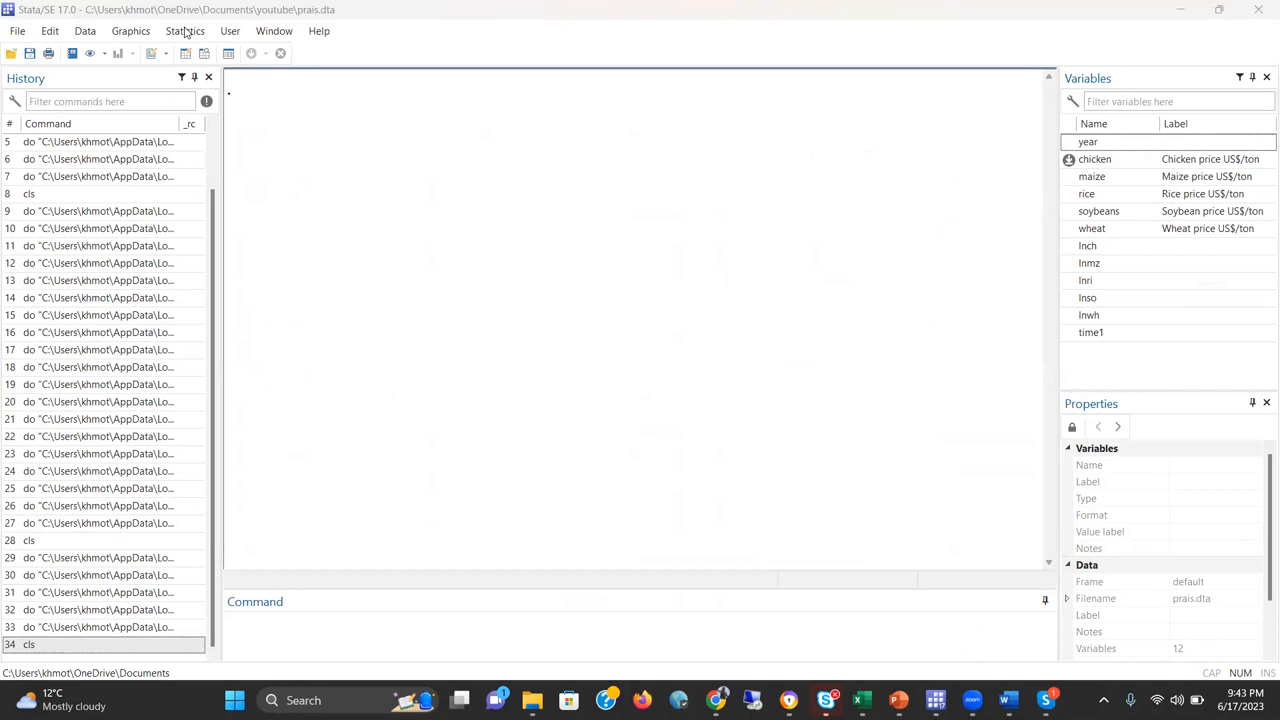
pyautogui.moveTo(1056, 588)
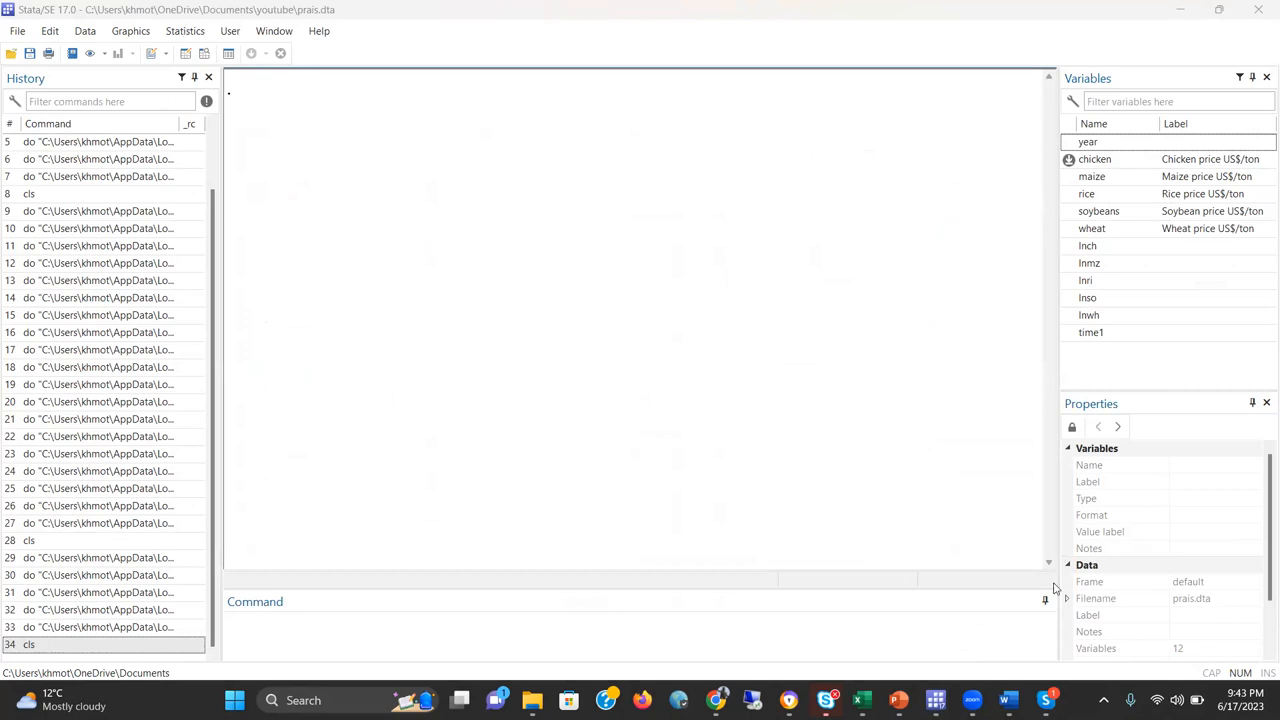
pyautogui.moveTo(998, 588)
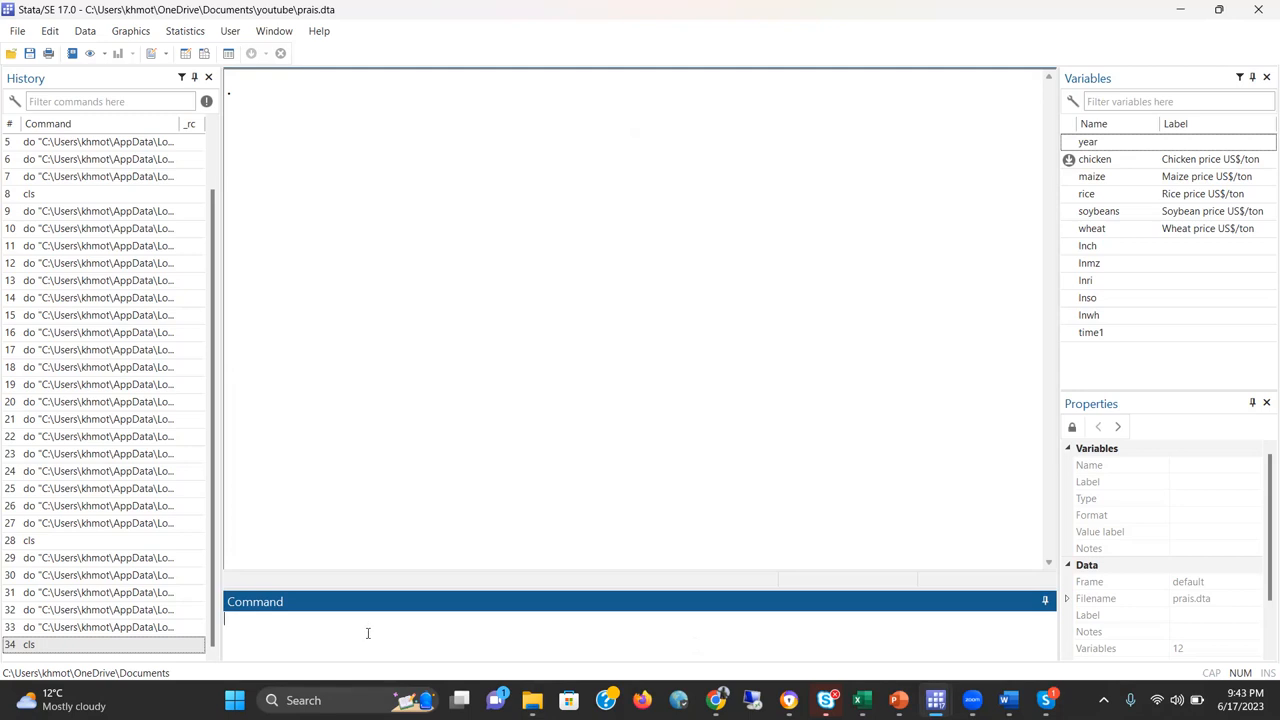
# - Run prais lnch lnmz lnri lnso lnwh, corc vce(robust) for a Cochrane-Orcutt AR(1) fit
pyautogui.write('prais')
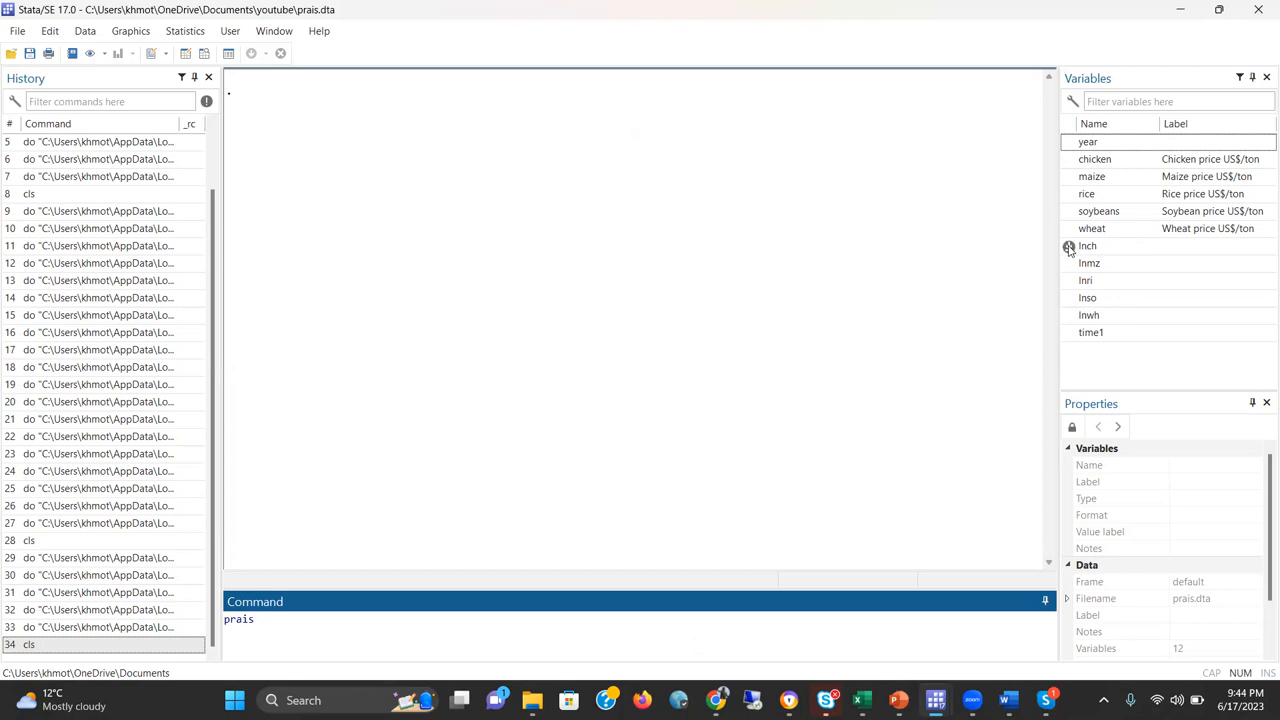
pyautogui.click(1088, 264)
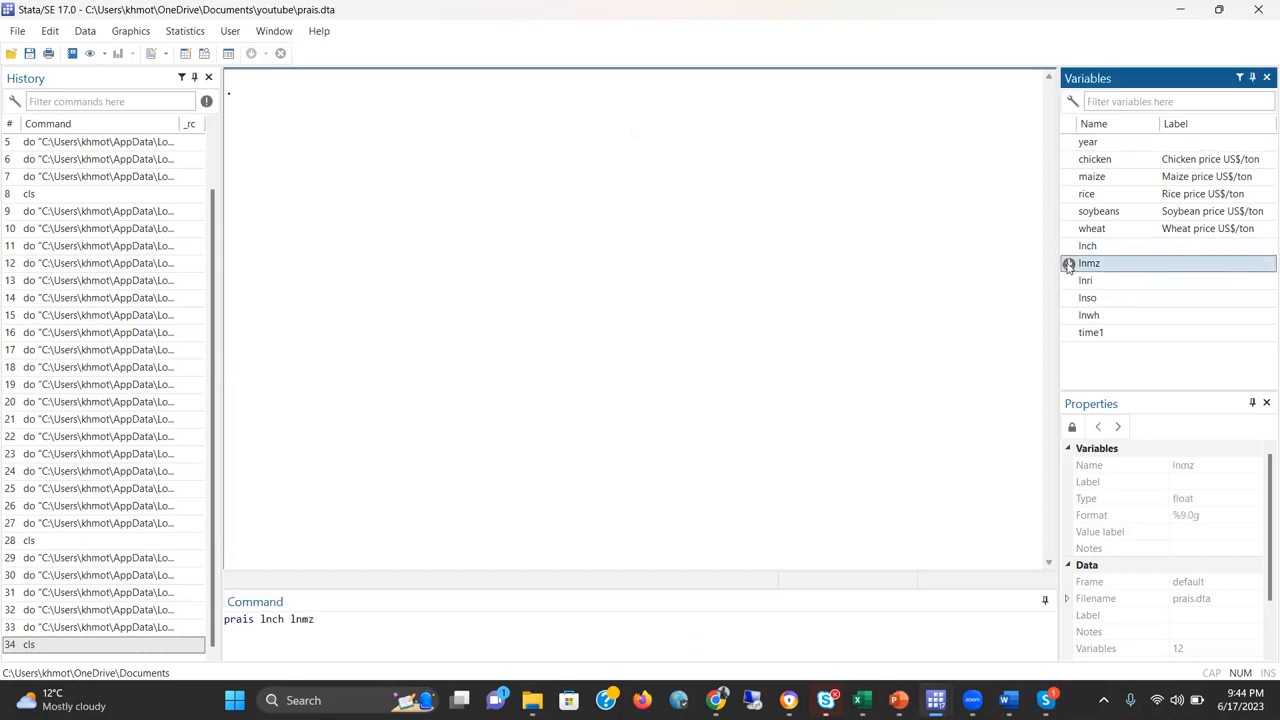
pyautogui.doubleClick(1086, 280)
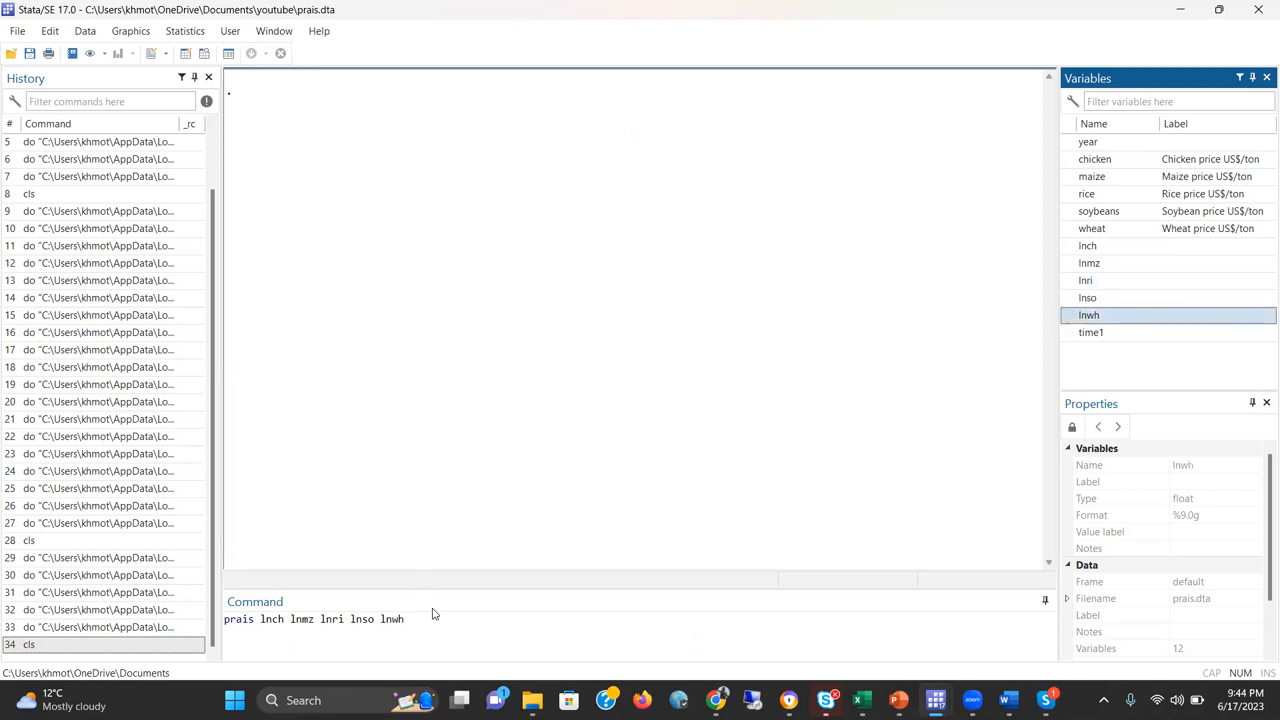
pyautogui.write(', cor')
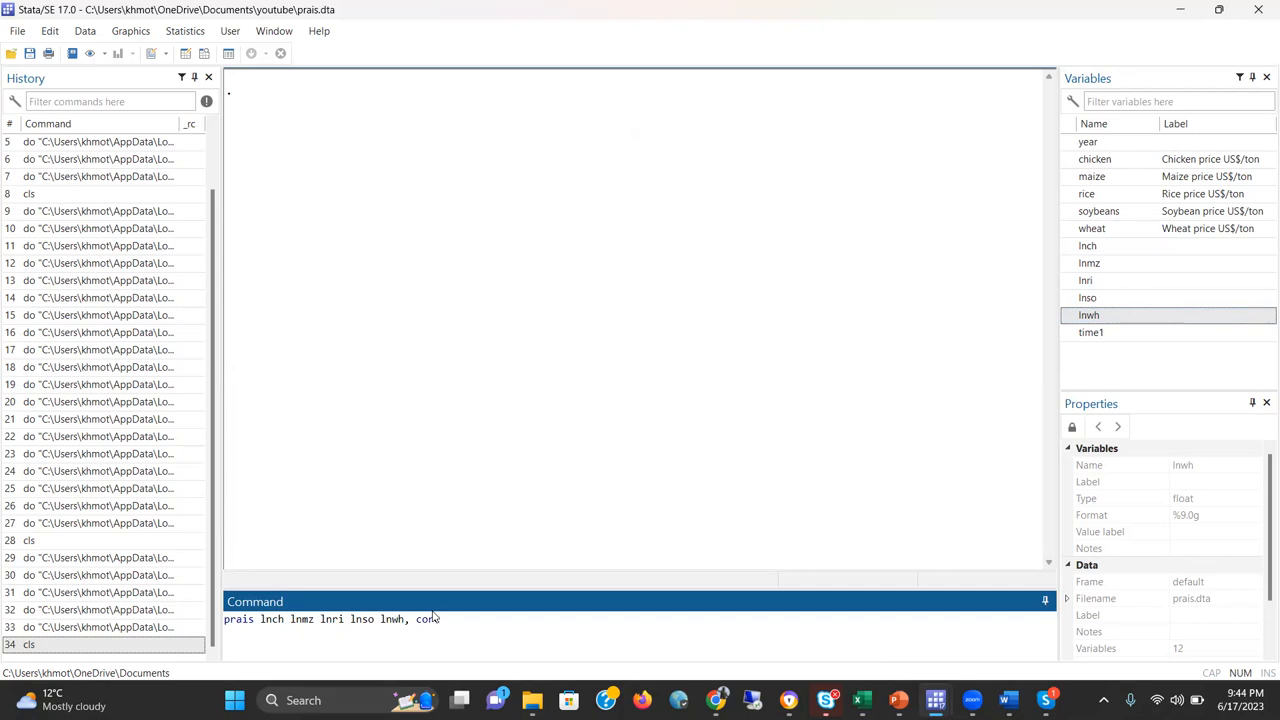
pyautogui.write('vc')
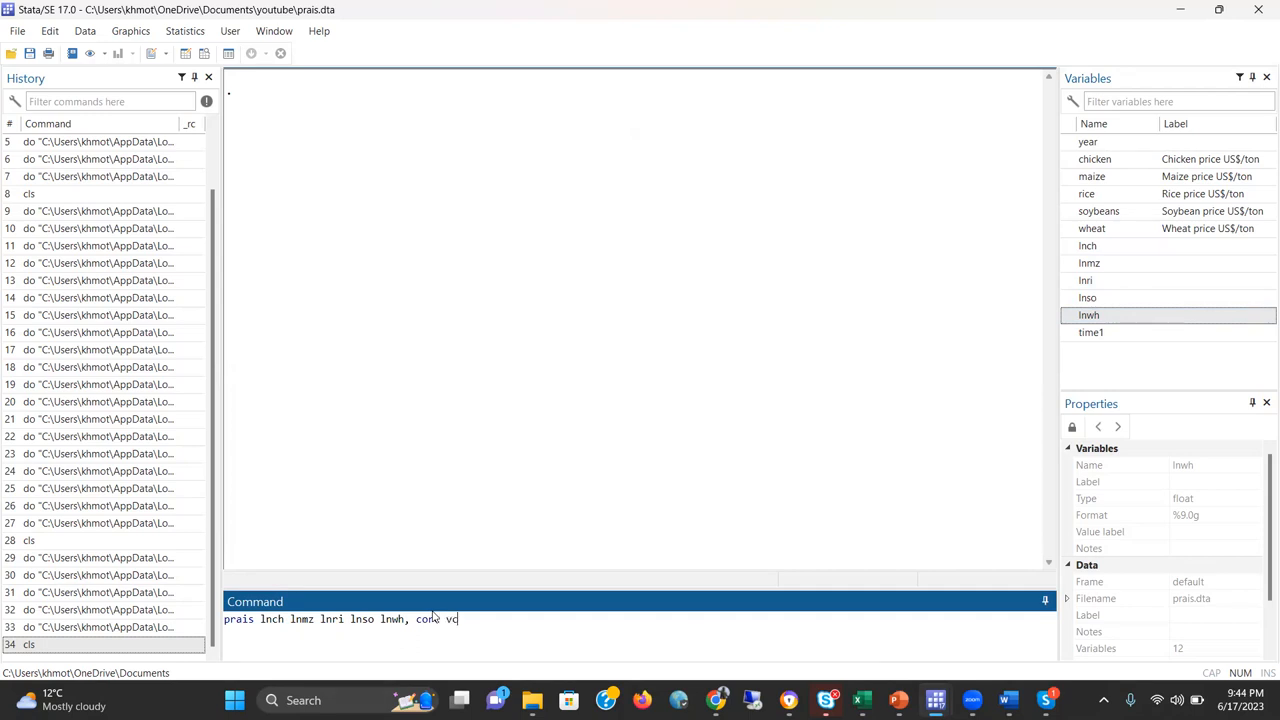
pyautogui.write('e(rob')
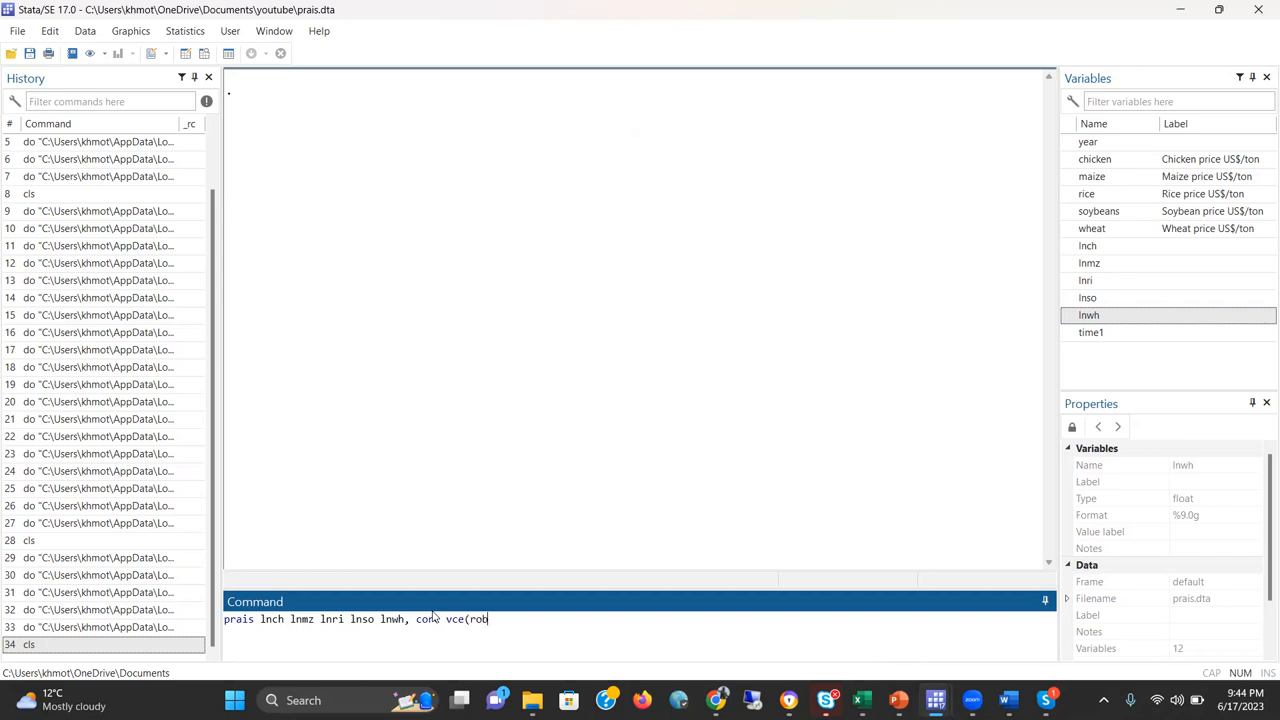
pyautogui.write('ust)')
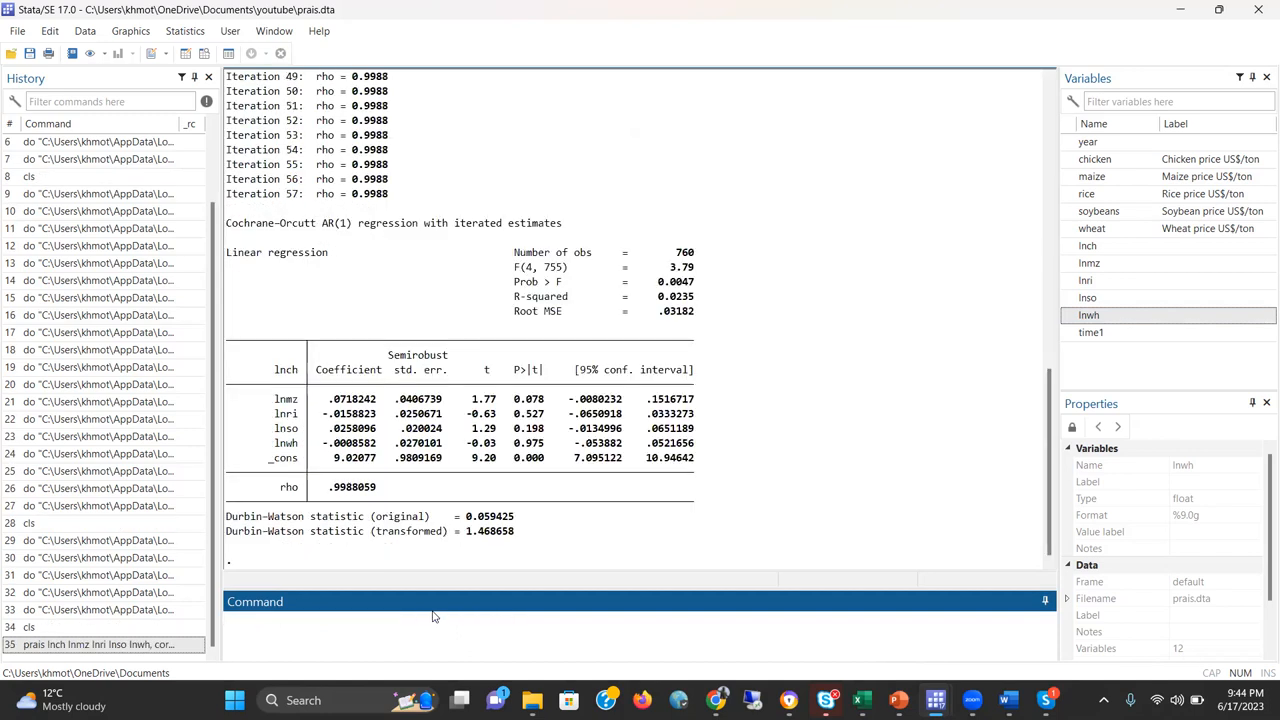
# - Recall the earlier prais ..., corc vce(robust) command into the Command window for editing
pyautogui.click(436, 616)
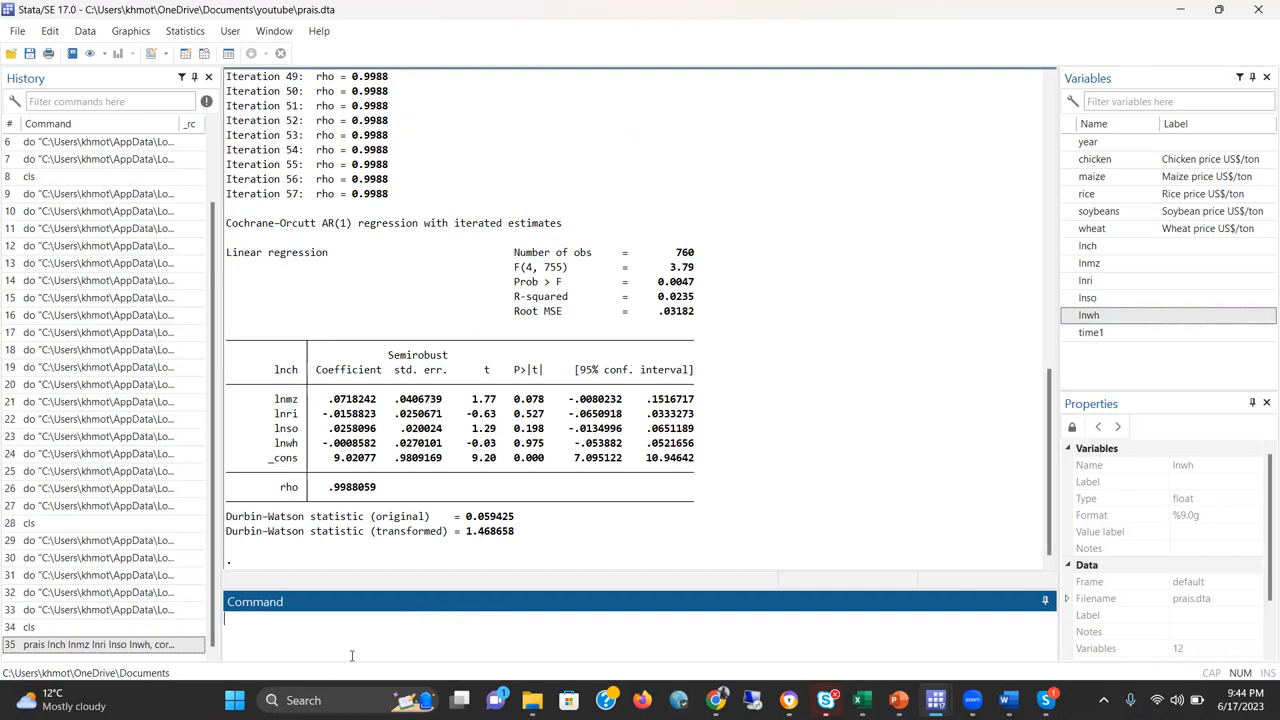
pyautogui.moveTo(688, 206)
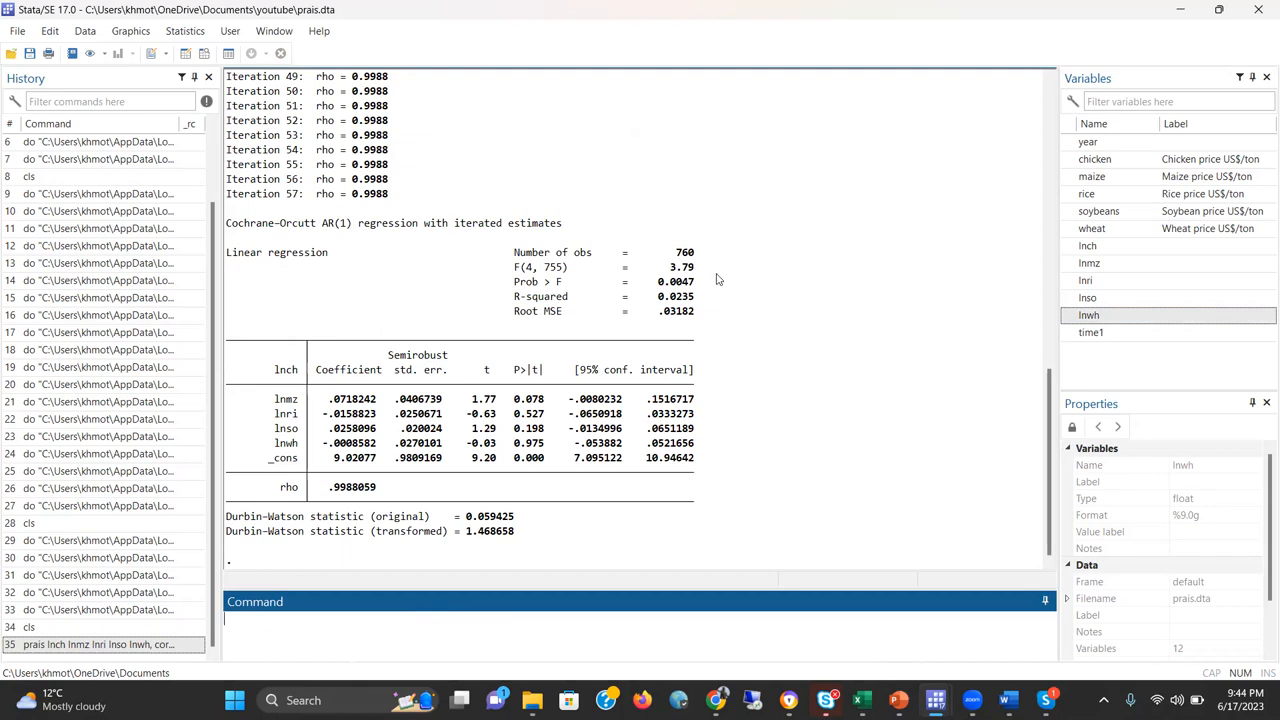
pyautogui.moveTo(560, 352)
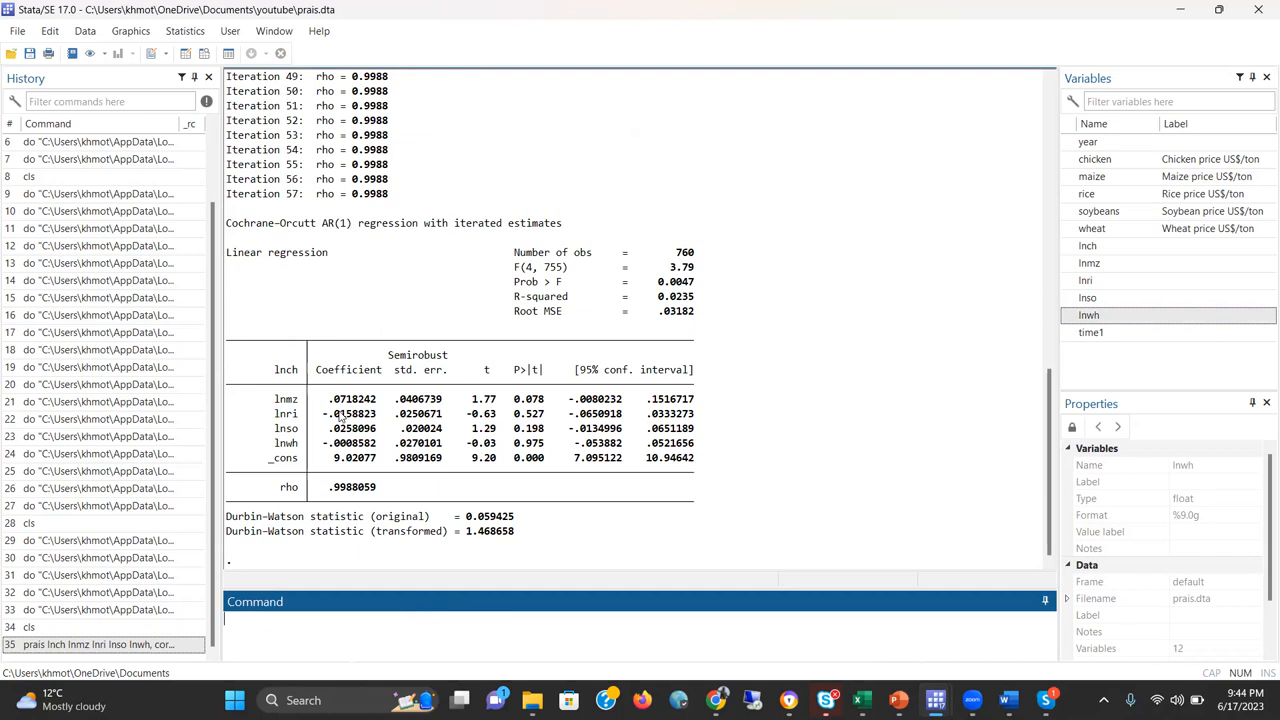
pyautogui.moveTo(436, 336)
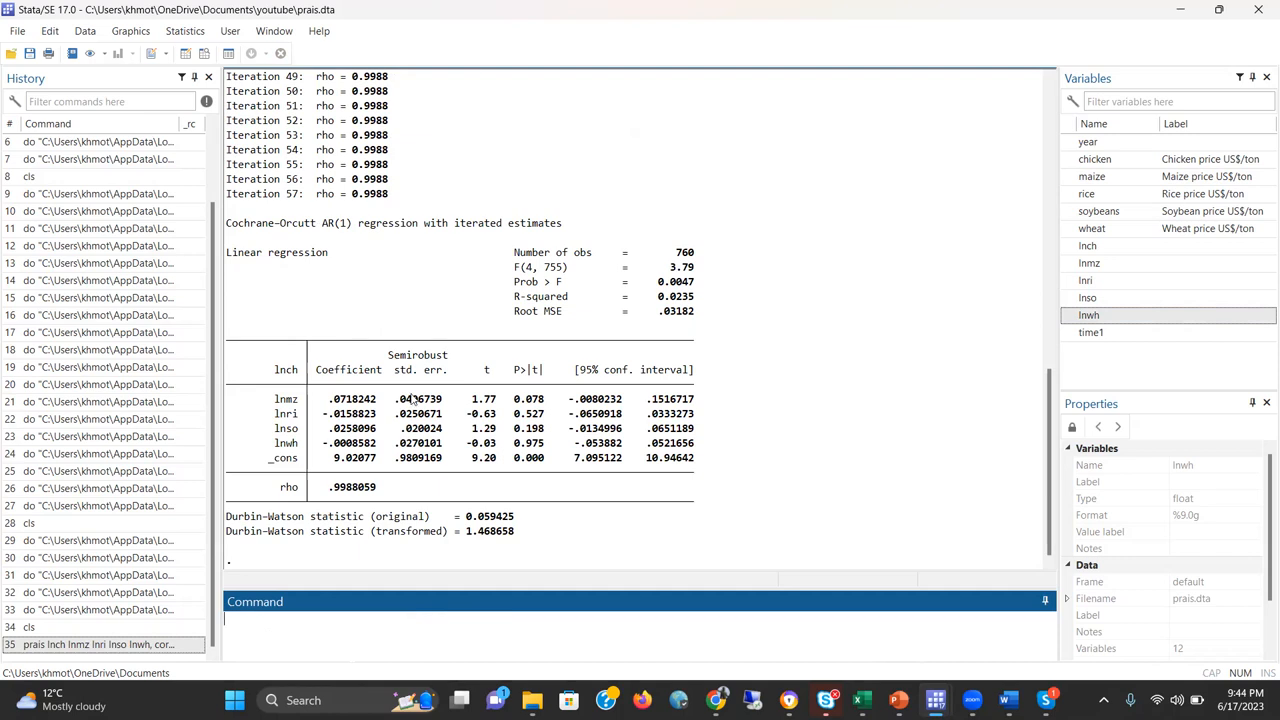
pyautogui.moveTo(392, 318)
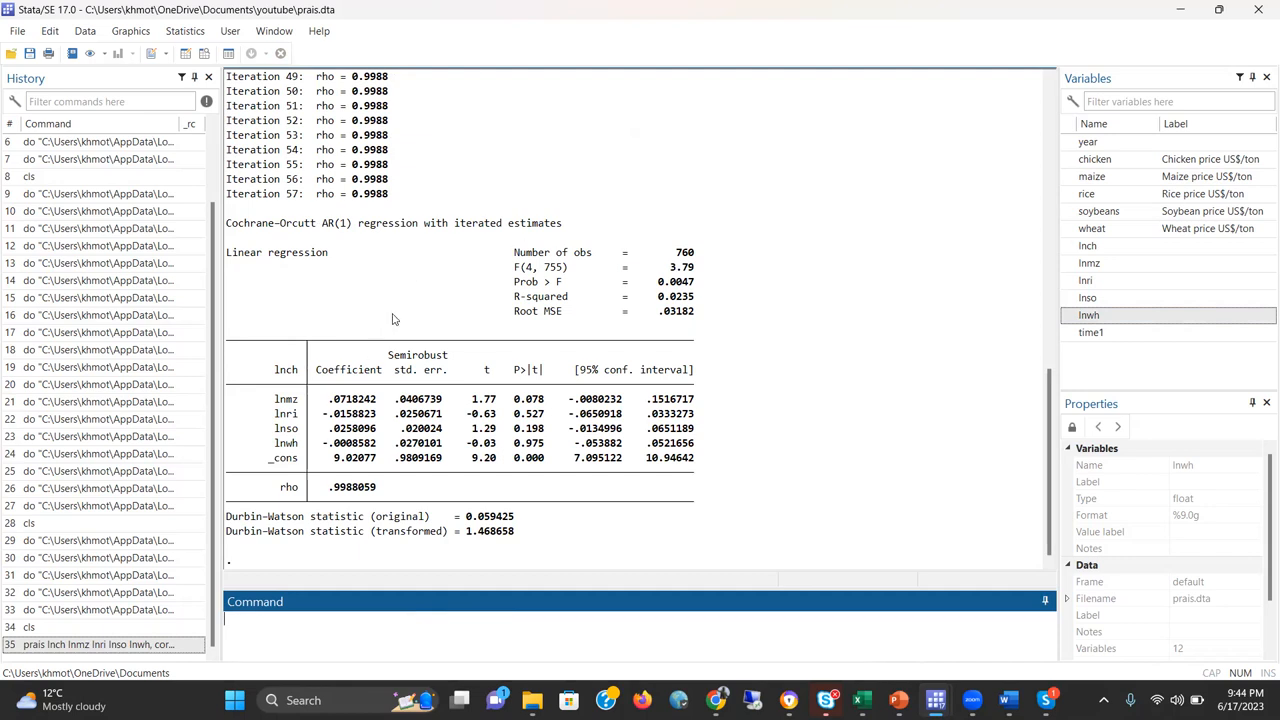
pyautogui.moveTo(410, 316)
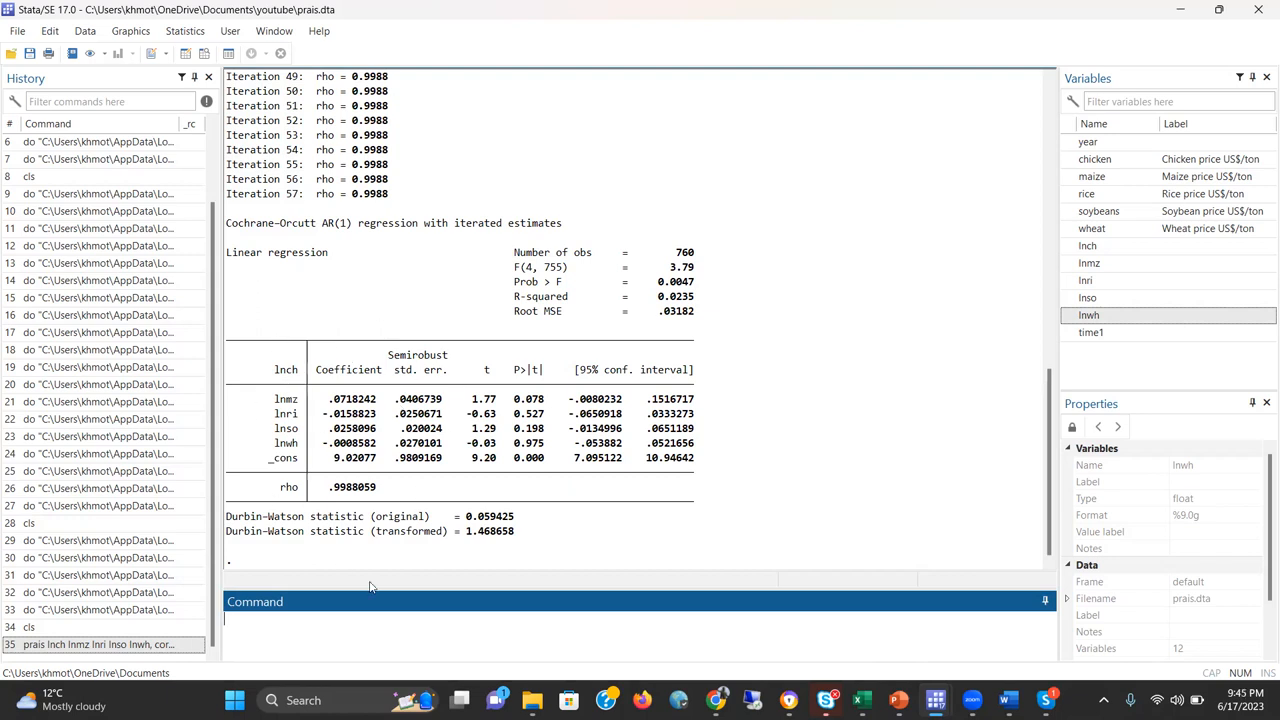
pyautogui.click(100, 644)
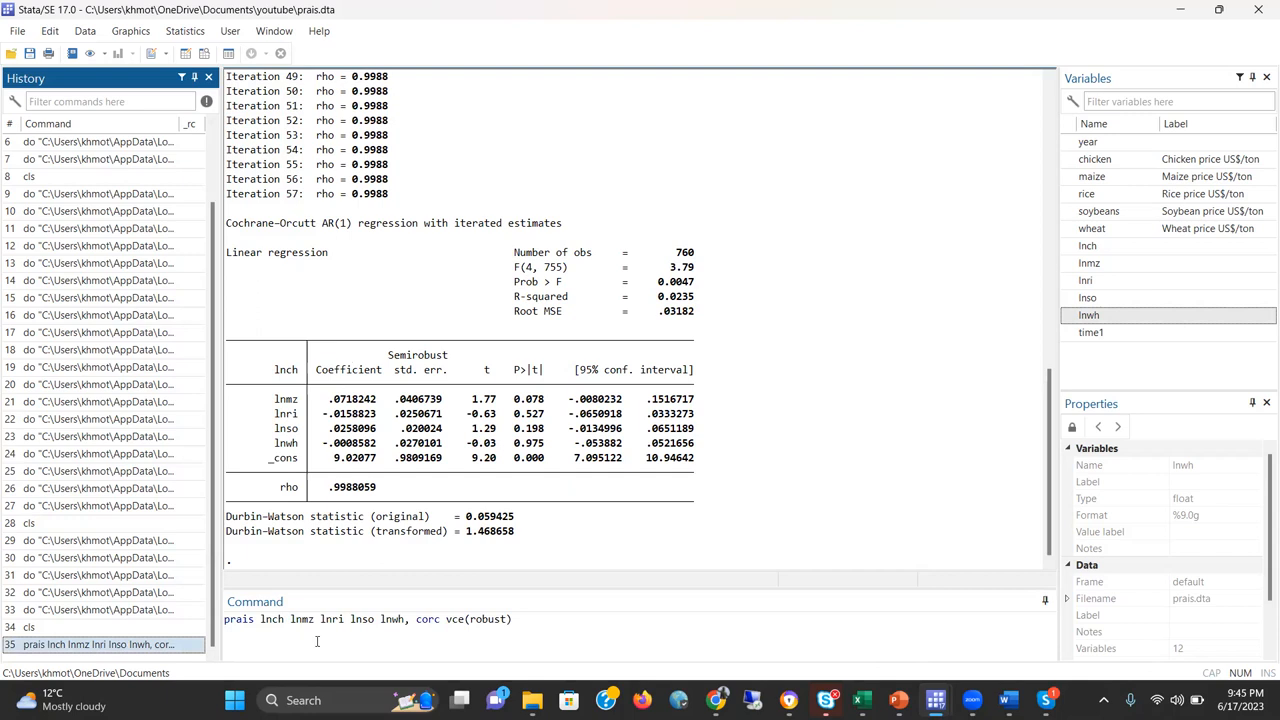
# - Run prais lnch lnmz lnri lnso lnwh, vce(robust) without corc, Prais-Winsten rho iterating to 0.9987
pyautogui.click(440, 618)
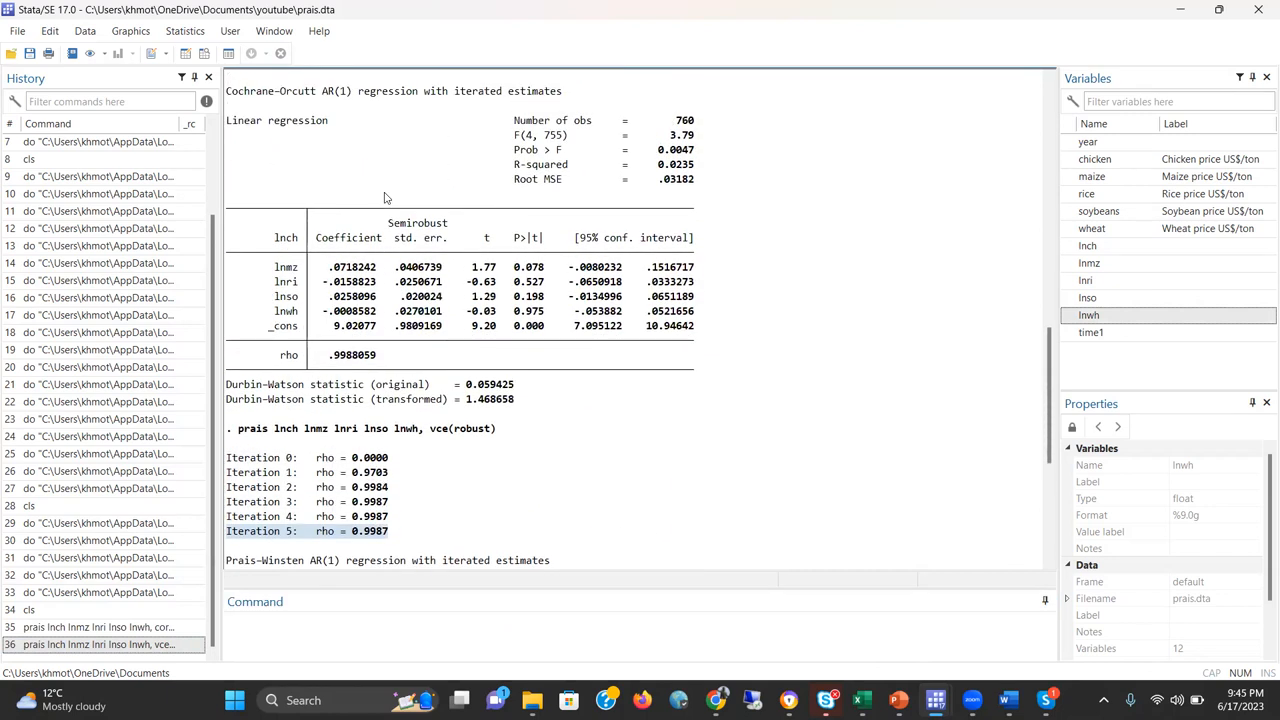
pyautogui.scroll(-3)
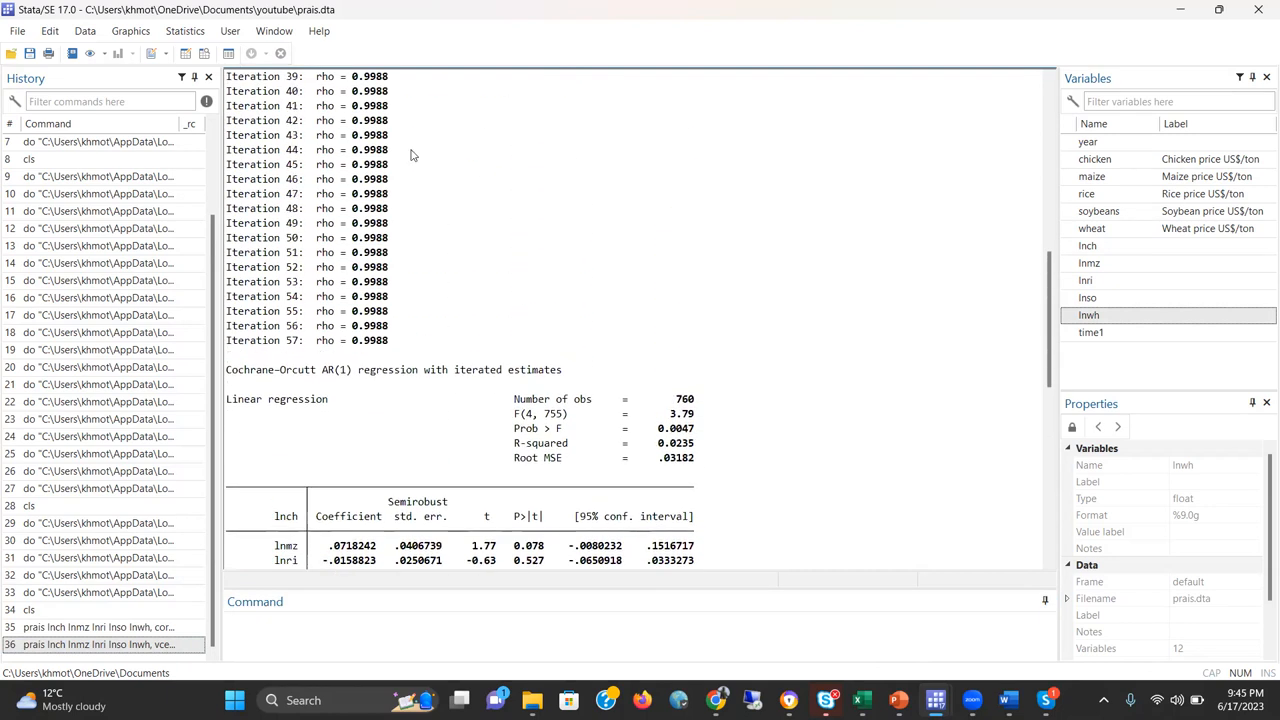
pyautogui.moveTo(320, 304)
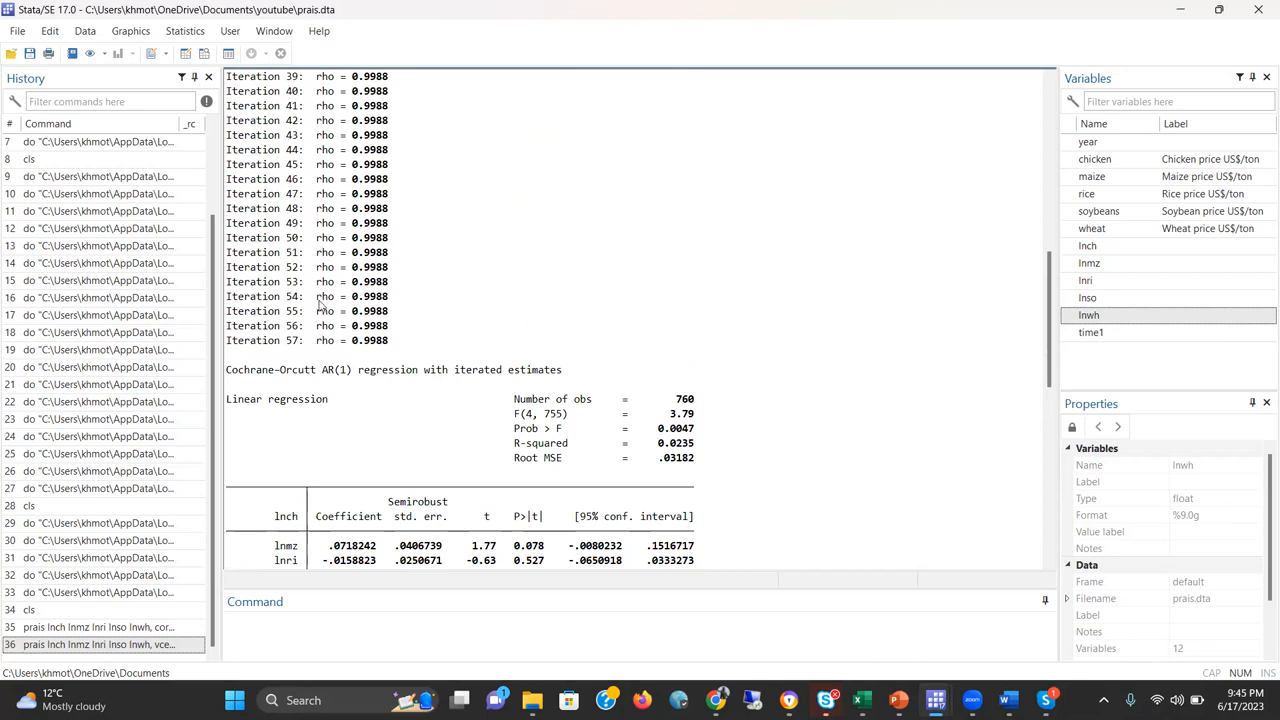
pyautogui.moveTo(722, 390)
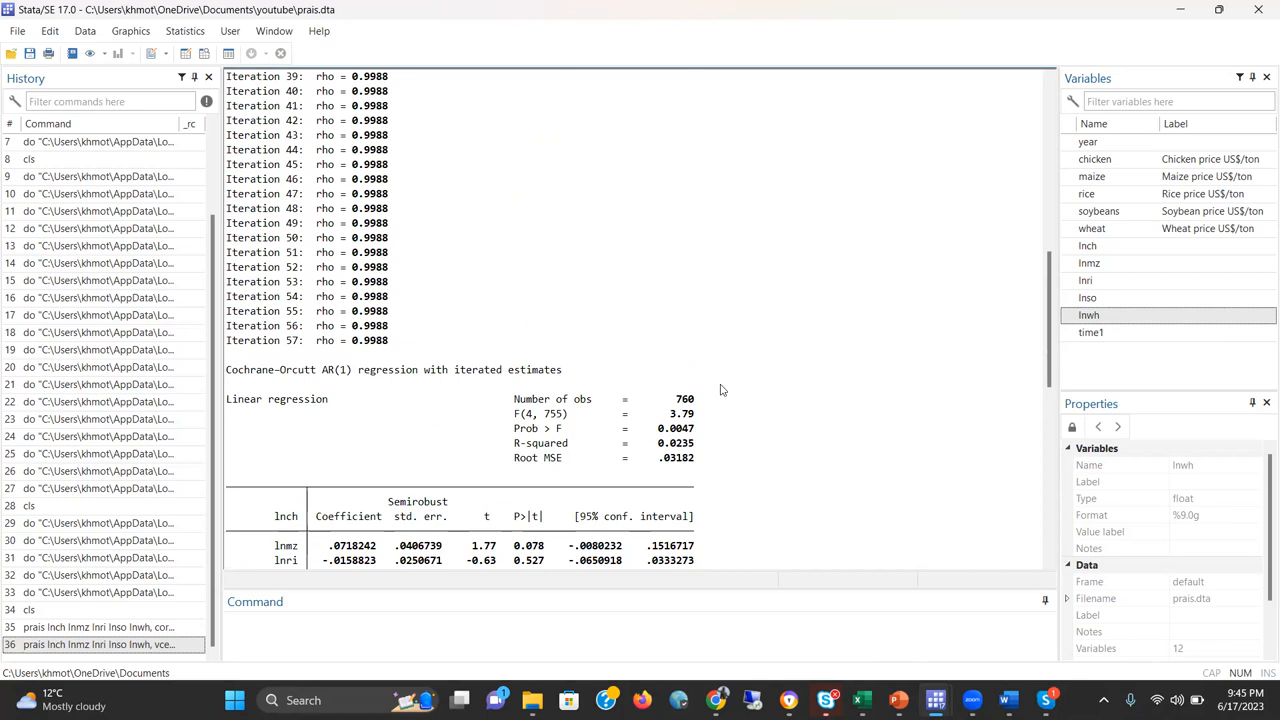
pyautogui.moveTo(590, 396)
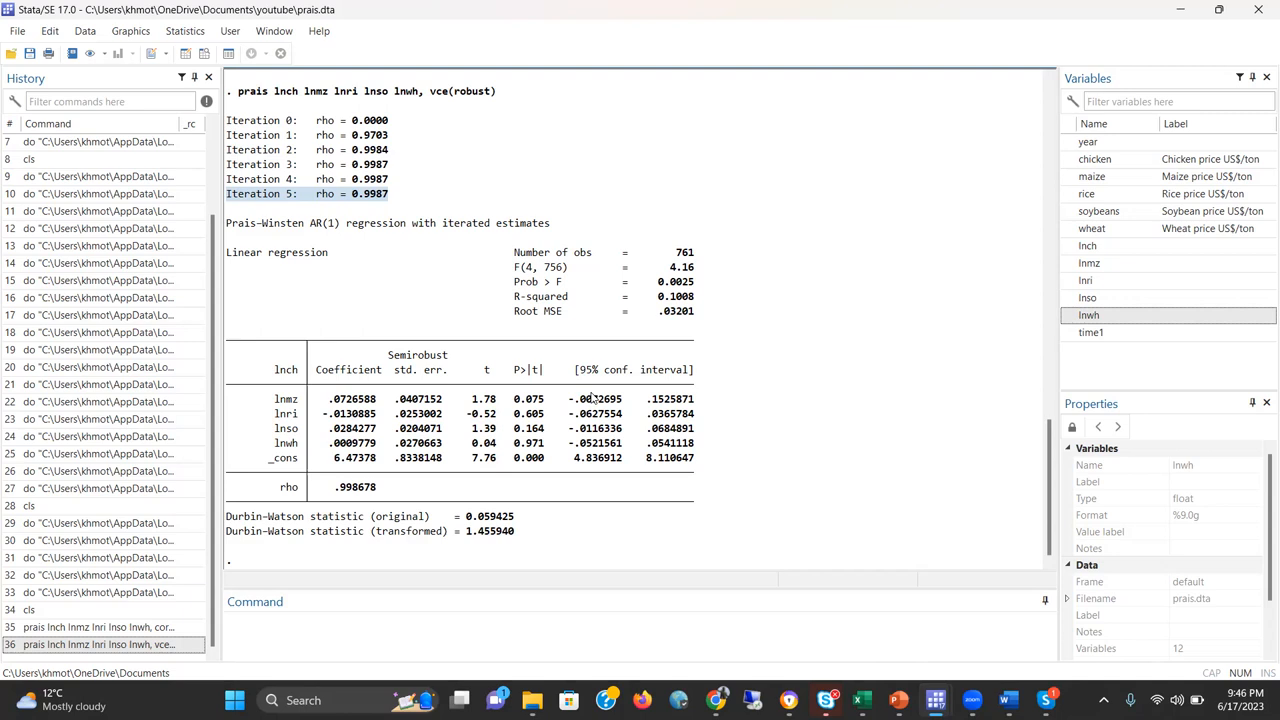
pyautogui.moveTo(752, 462)
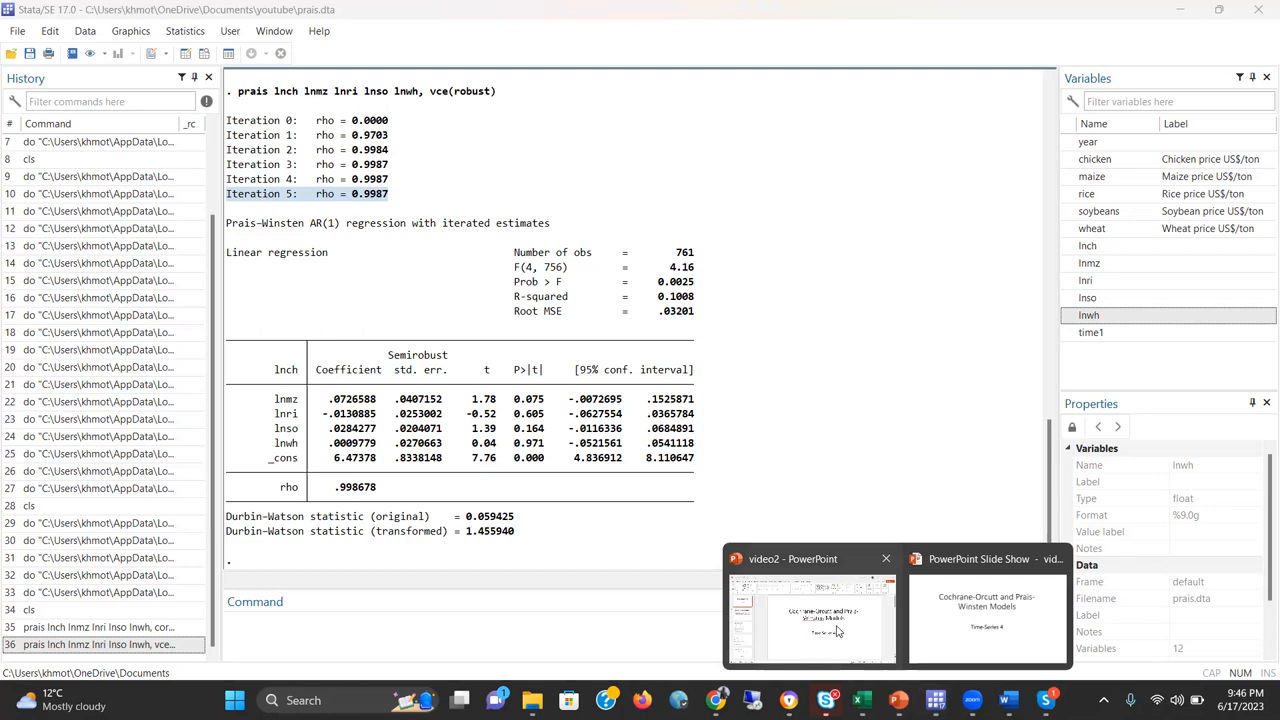
pyautogui.moveTo(854, 632)
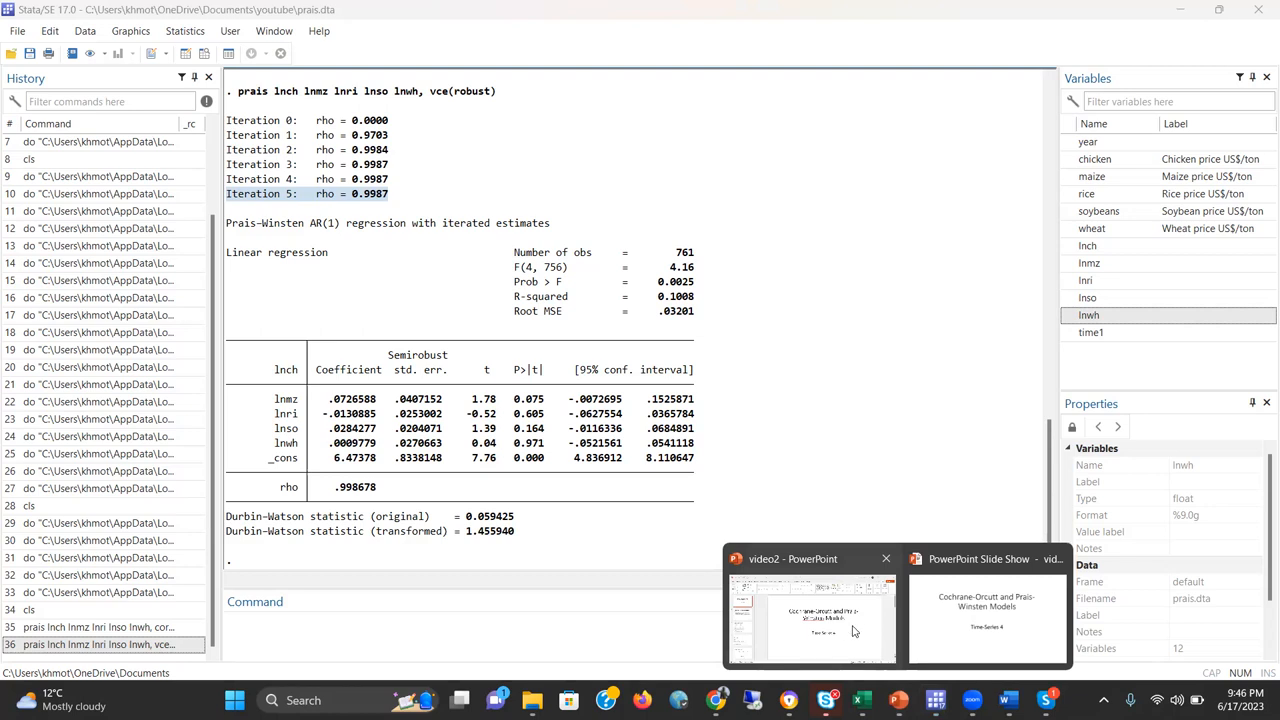
# - Switch to PowerPoint and show slide 5, the estimated ln(chicken) model
pyautogui.click(812, 616)
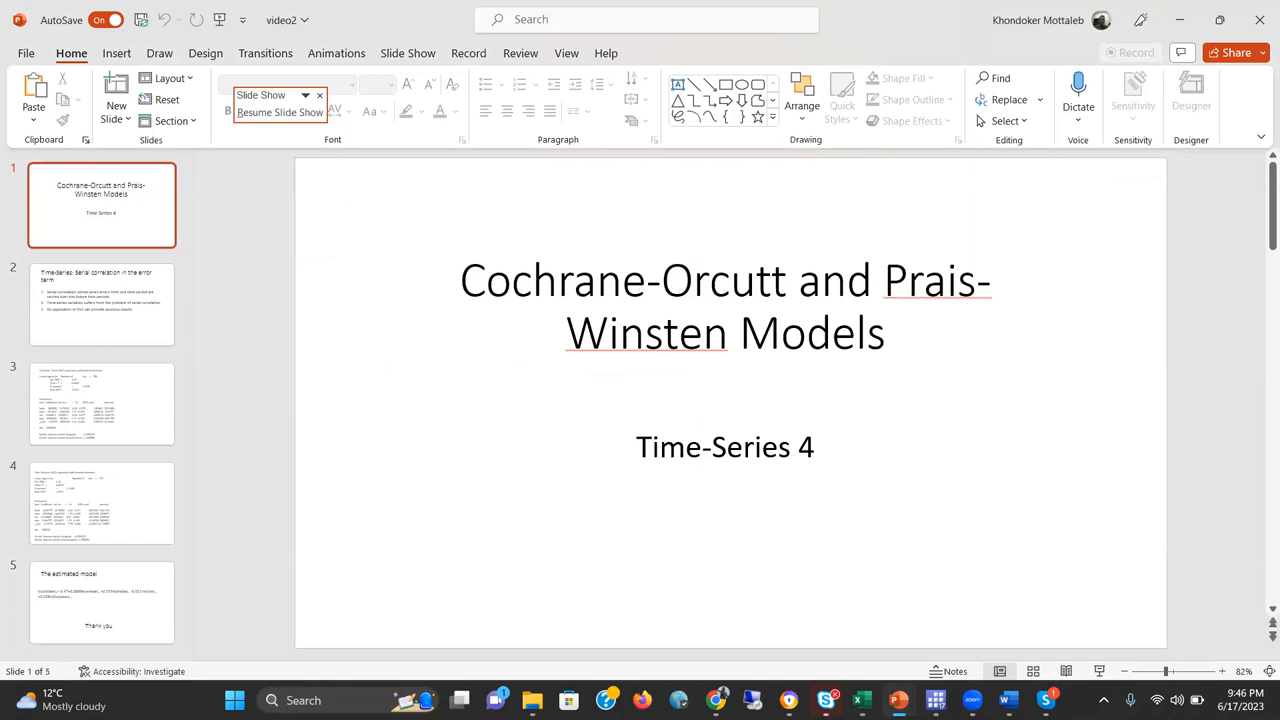
pyautogui.moveTo(392, 176)
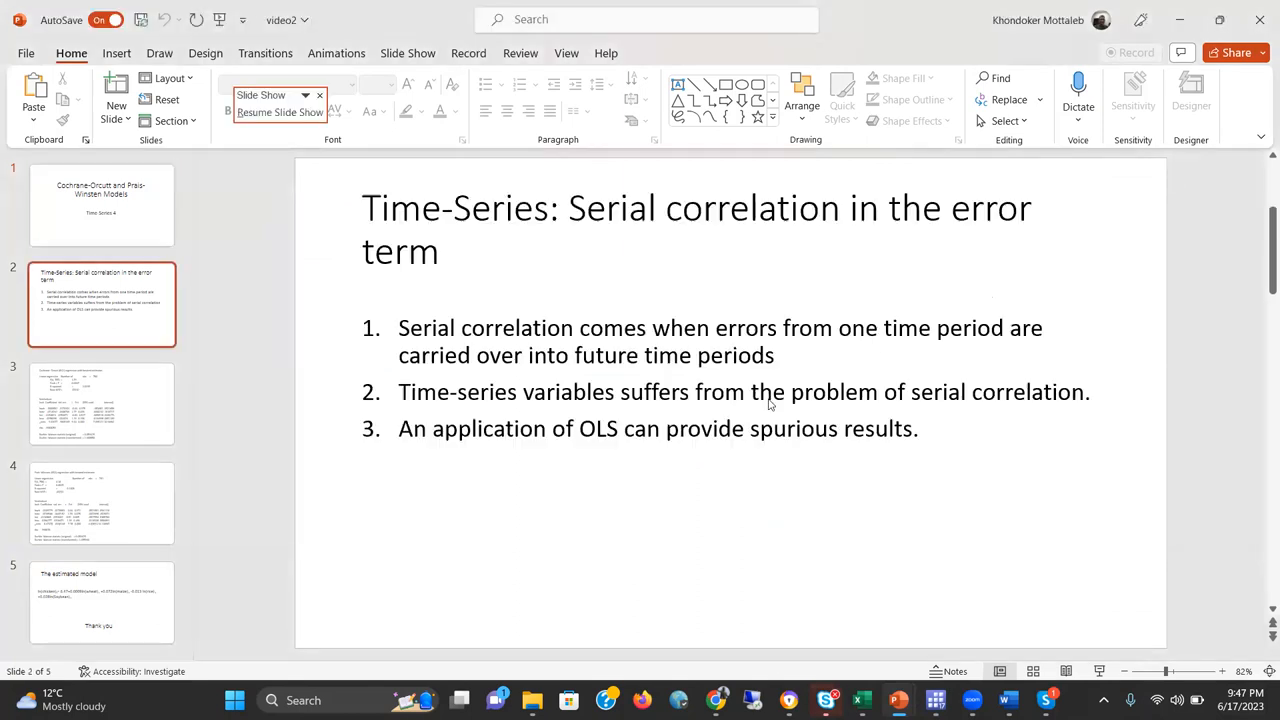
pyautogui.click(100, 602)
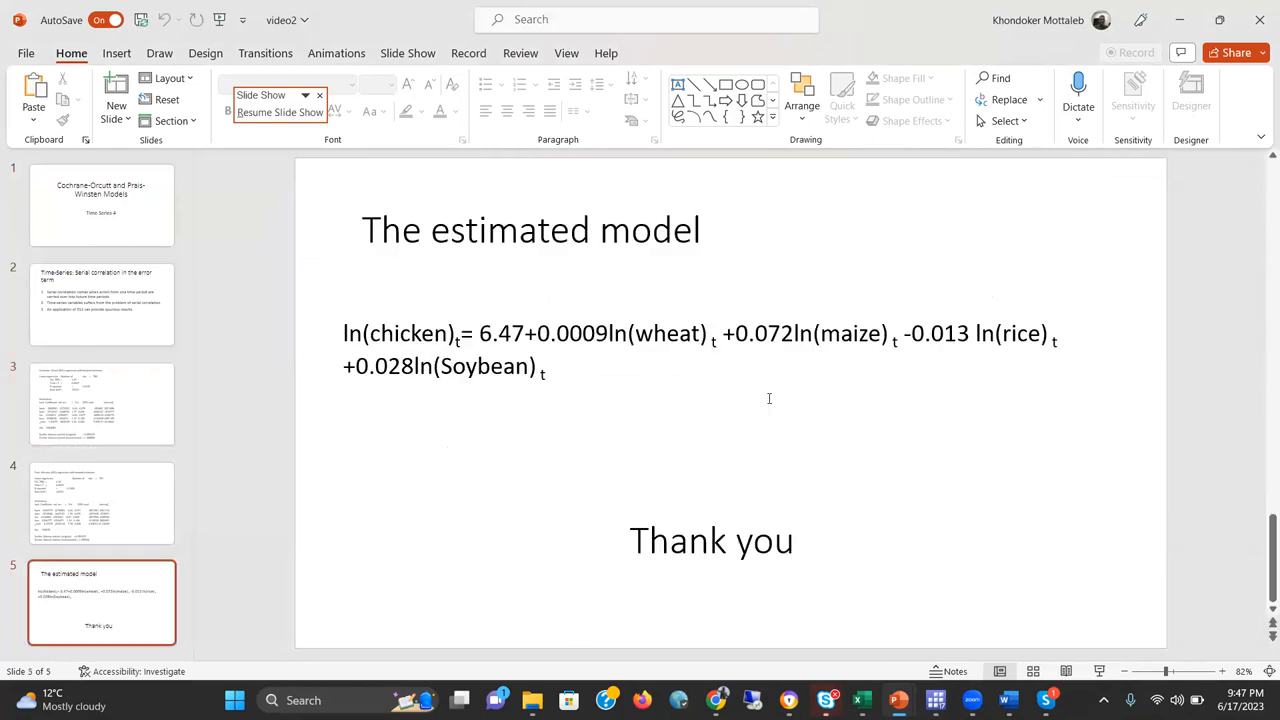
pyautogui.moveTo(1100, 672)
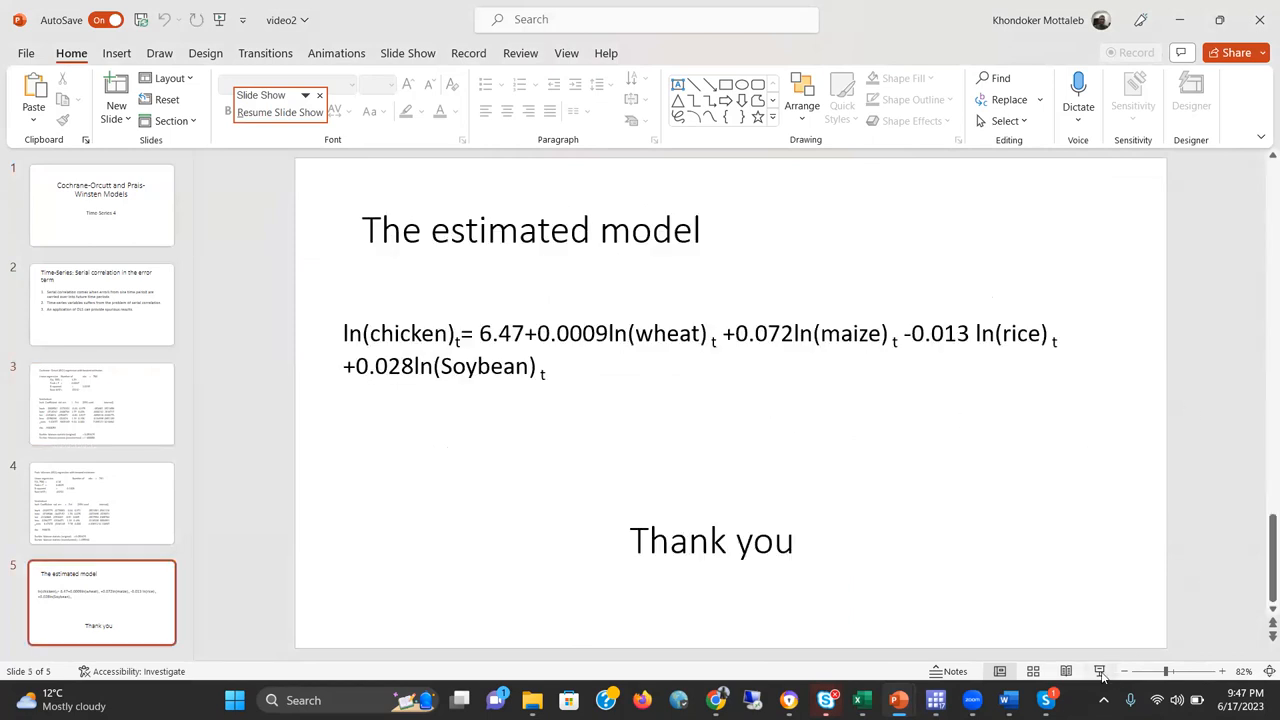